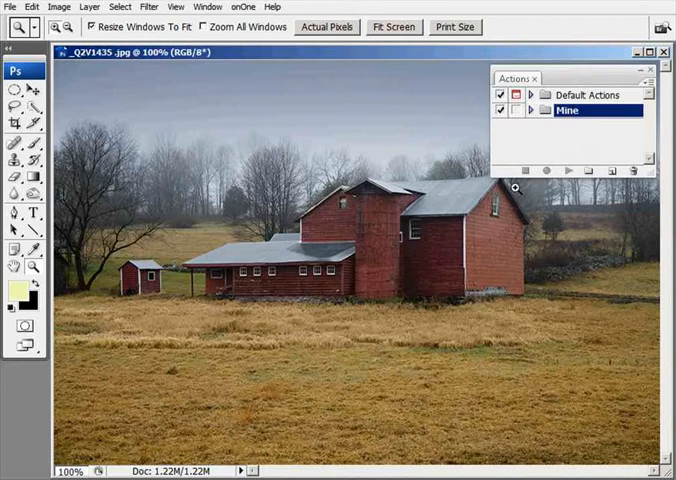
pyautogui.moveTo(571, 212)
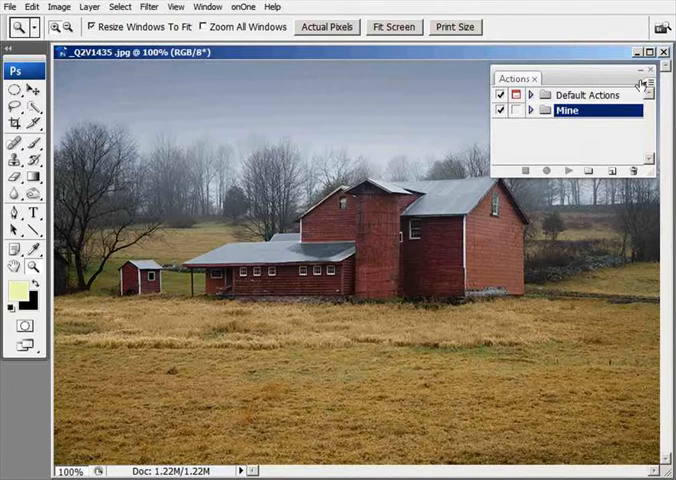
pyautogui.moveTo(591, 170)
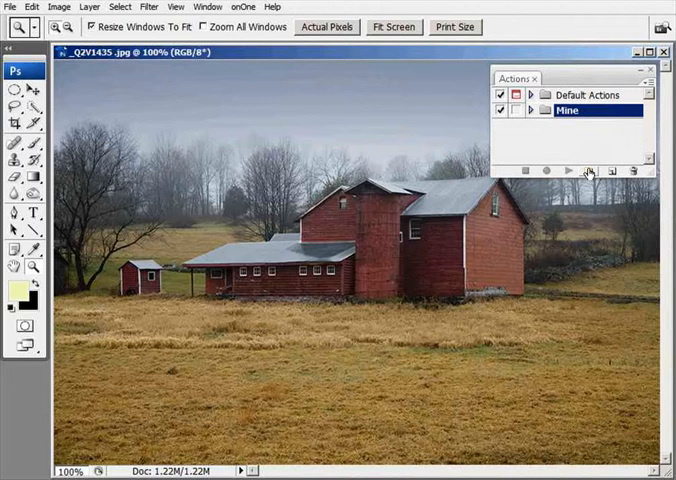
pyautogui.moveTo(588, 173)
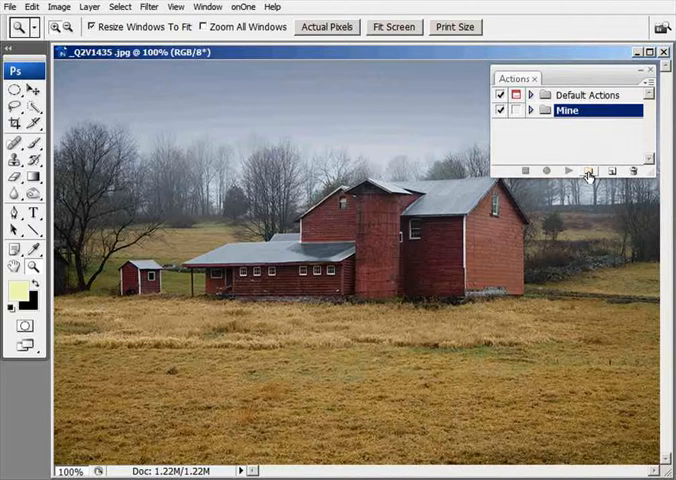
pyautogui.moveTo(588, 172)
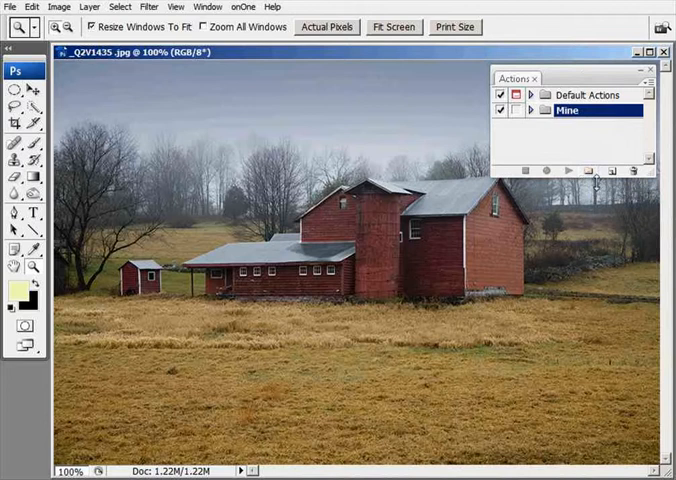
pyautogui.moveTo(588, 173)
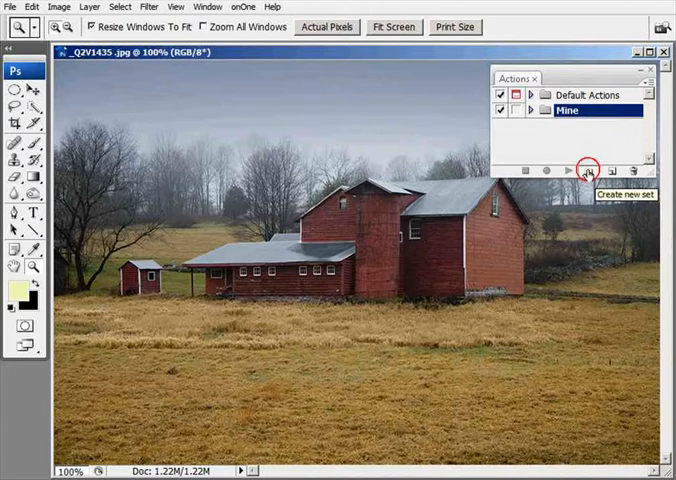
# Step: Create a new action set named 'Color Corrections'
pyautogui.click(587, 171)
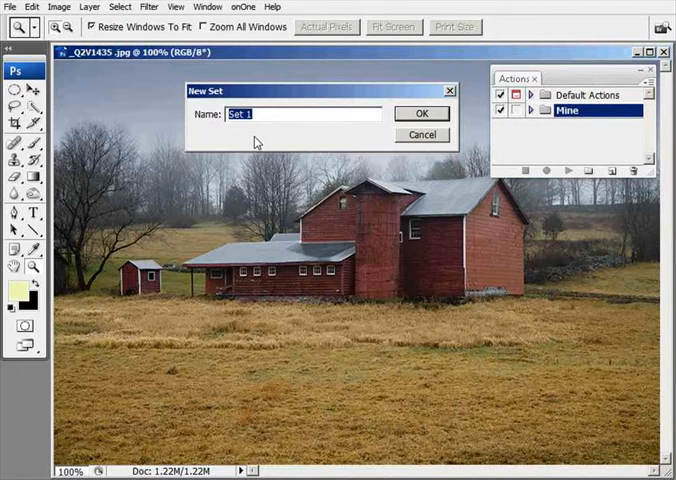
pyautogui.write('Colo')
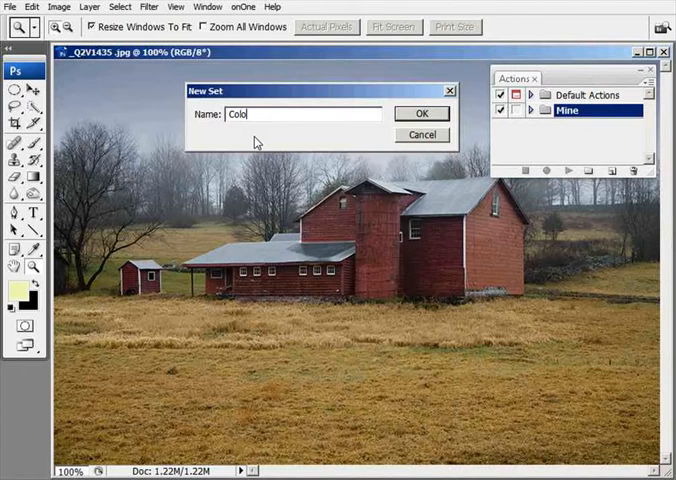
pyautogui.write('r Co')
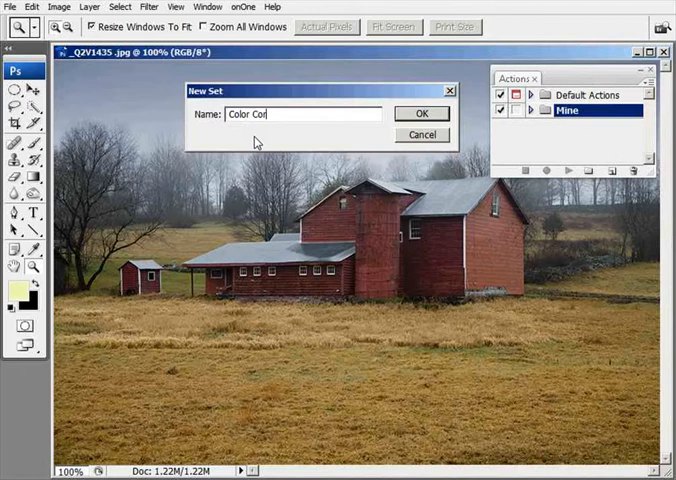
pyautogui.write('rectio')
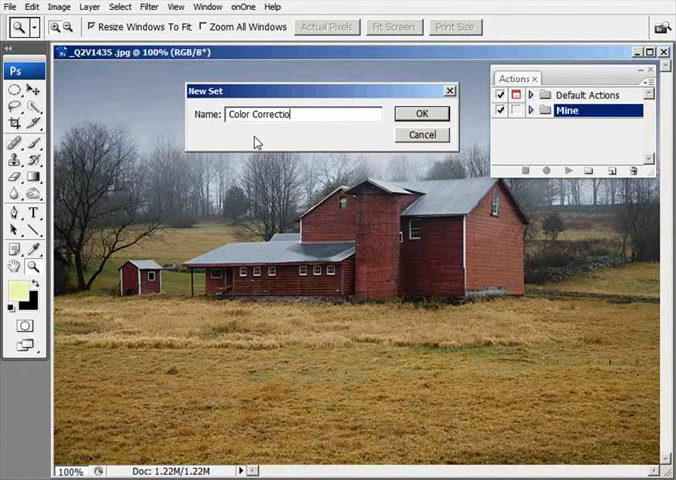
pyautogui.write('ns')
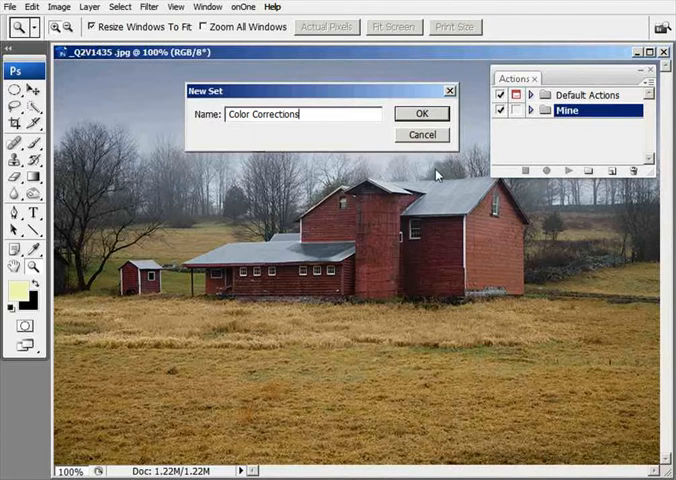
pyautogui.click(421, 113)
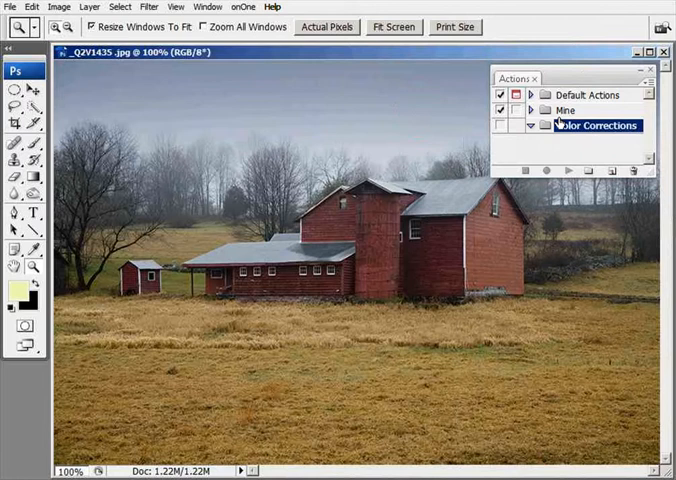
pyautogui.moveTo(577, 162)
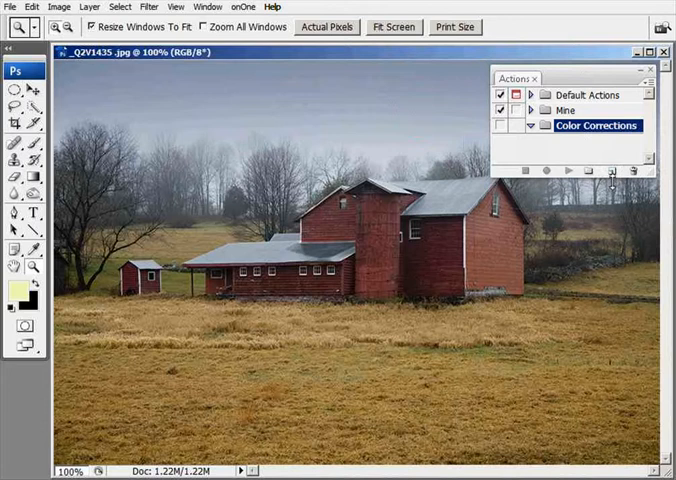
pyautogui.moveTo(618, 175)
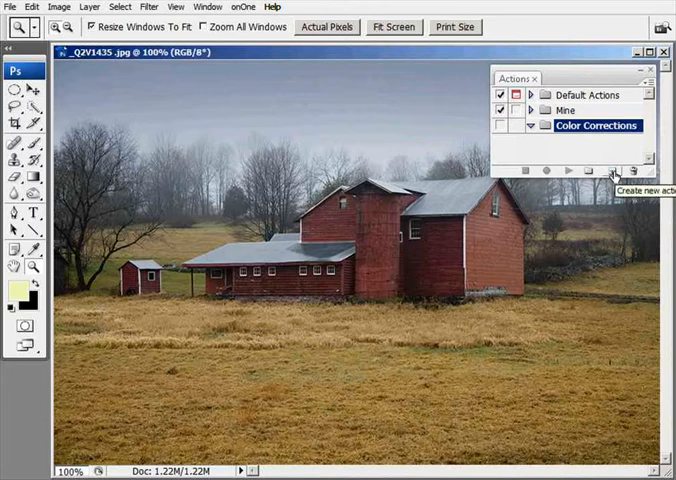
# Step: Create the 'LAB Saturation' action in the Color Corrections set and start recording
pyautogui.click(613, 169)
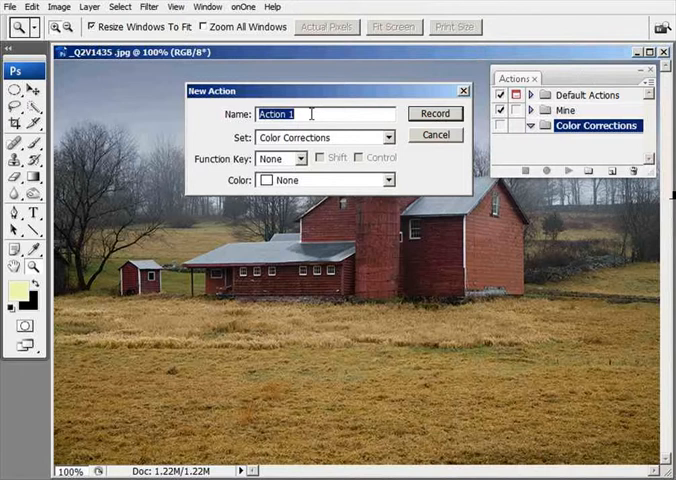
pyautogui.write('LAB')
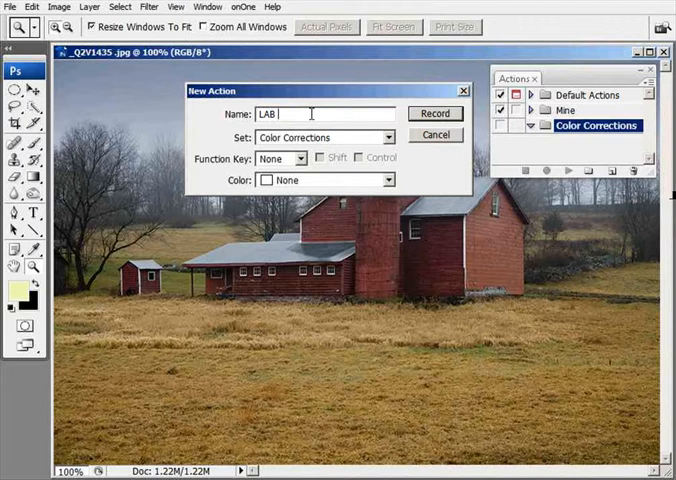
pyautogui.write('Satur')
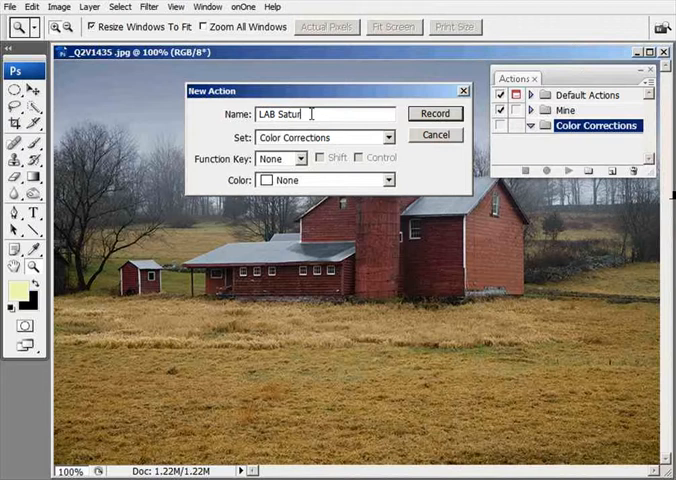
pyautogui.write('ation')
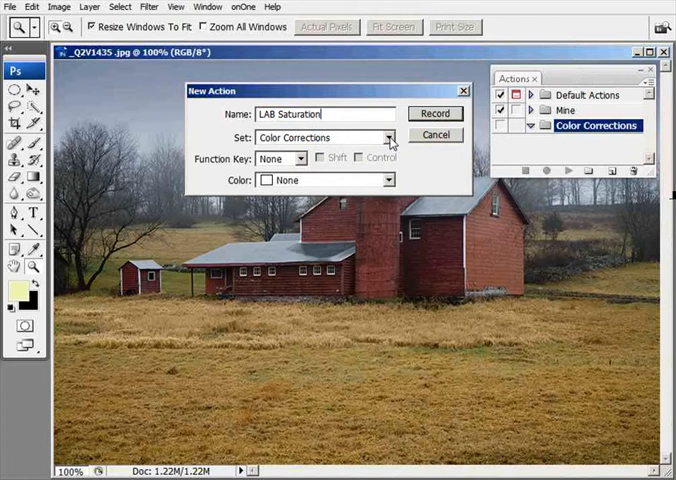
pyautogui.click(387, 137)
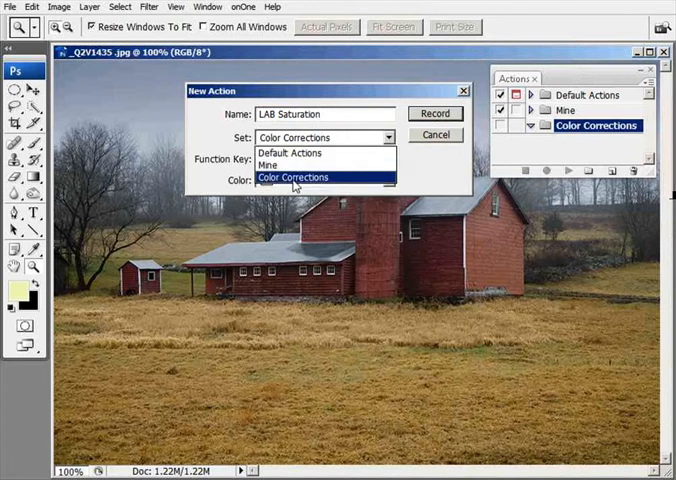
pyautogui.click(292, 177)
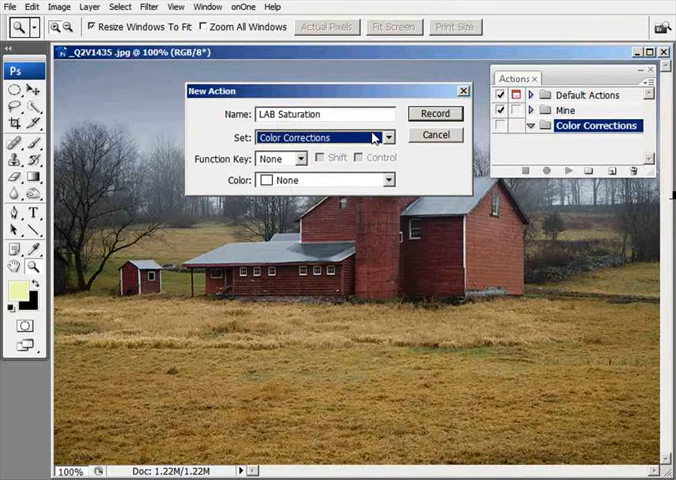
pyautogui.click(434, 113)
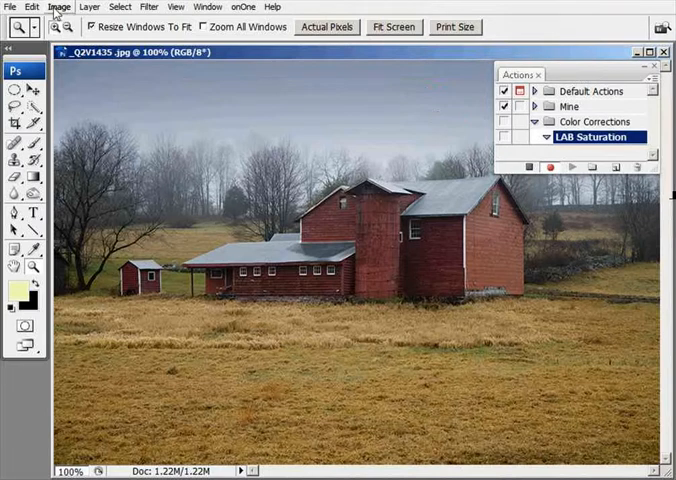
# Step: Convert the barn photo to Lab Color mode
pyautogui.click(63, 9)
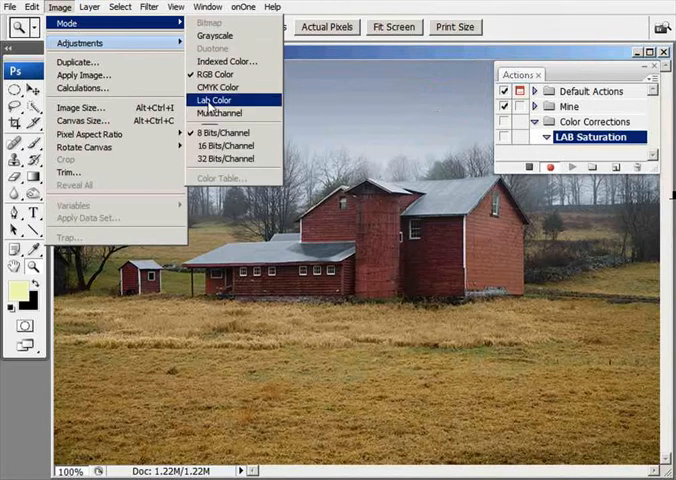
pyautogui.click(217, 105)
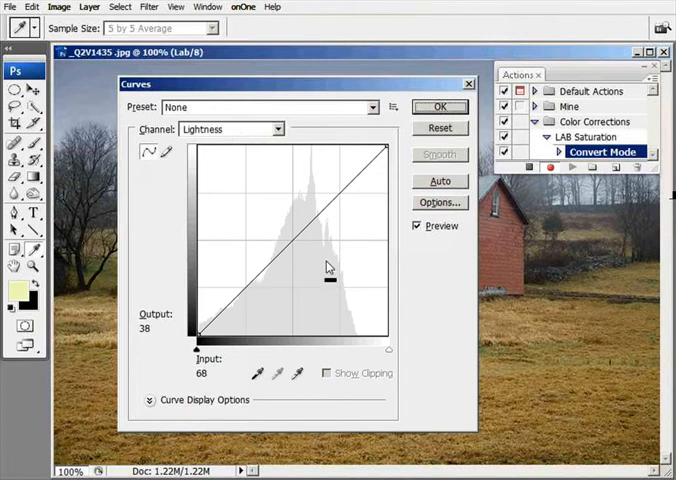
# Step: In Curves, move both a channel endpoints inward to steepen the curve
pyautogui.moveTo(328, 268); pyautogui.dragTo(352, 303)
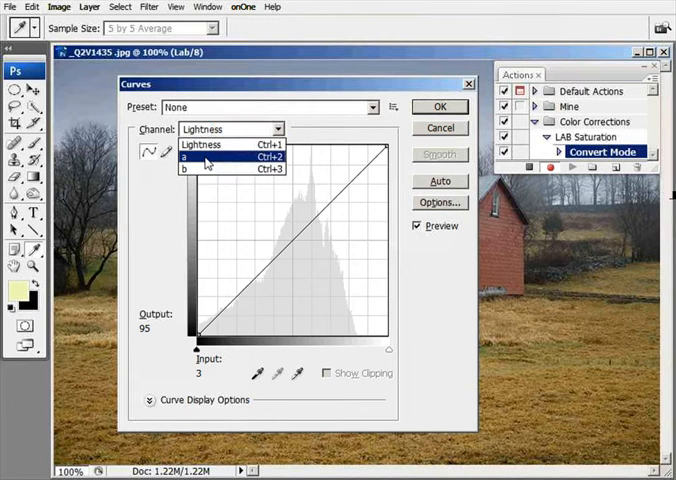
pyautogui.click(205, 156)
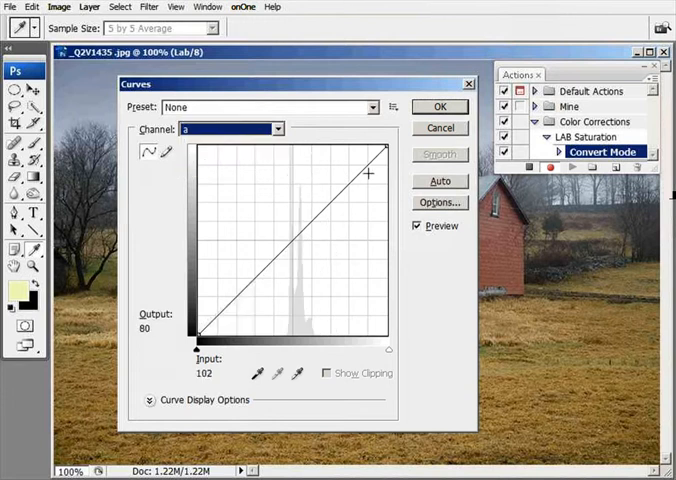
pyautogui.moveTo(368, 174); pyautogui.dragTo(385, 145)
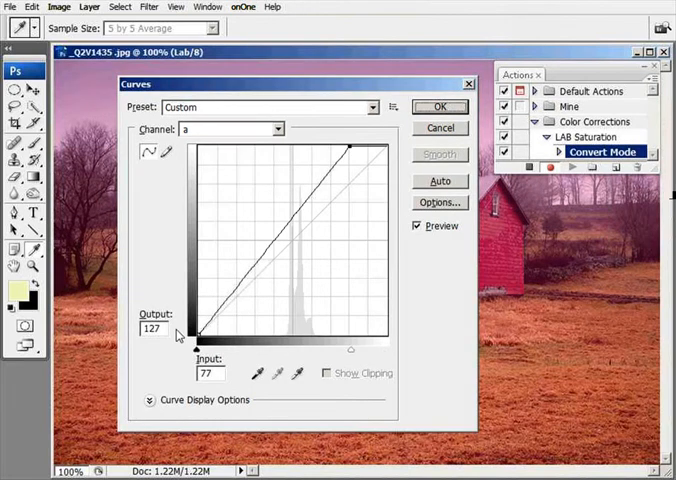
pyautogui.moveTo(195, 340); pyautogui.dragTo(197, 330)
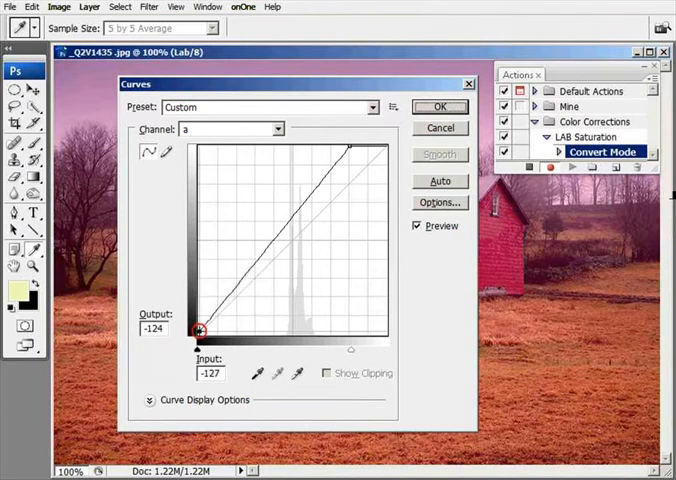
pyautogui.moveTo(197, 331); pyautogui.dragTo(238, 343)
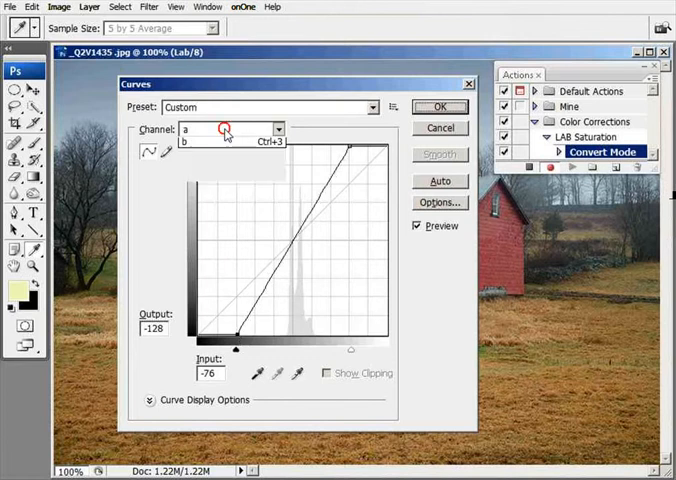
# Step: Steepen the b channel curve from its endpoints and apply the Curves adjustment
pyautogui.click(229, 141)
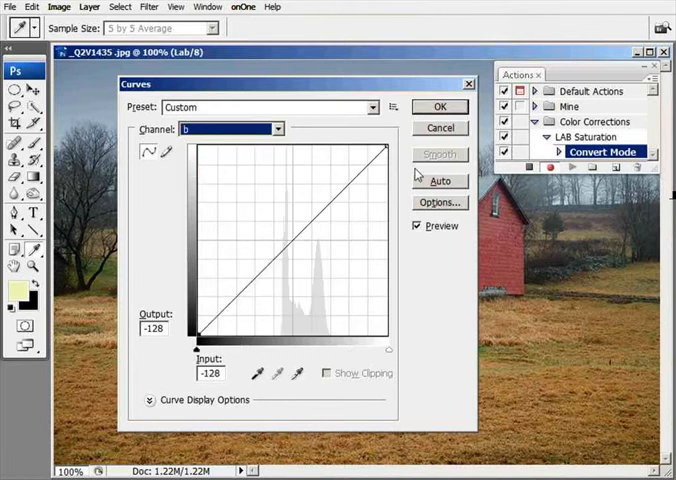
pyautogui.moveTo(386, 146); pyautogui.dragTo(368, 146)
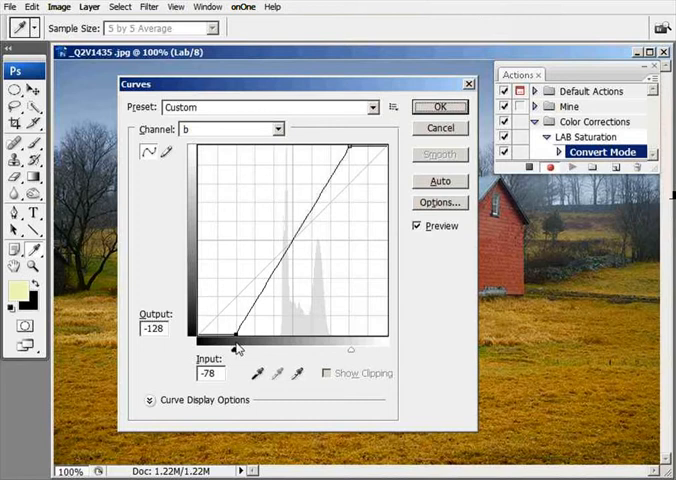
pyautogui.click(439, 107)
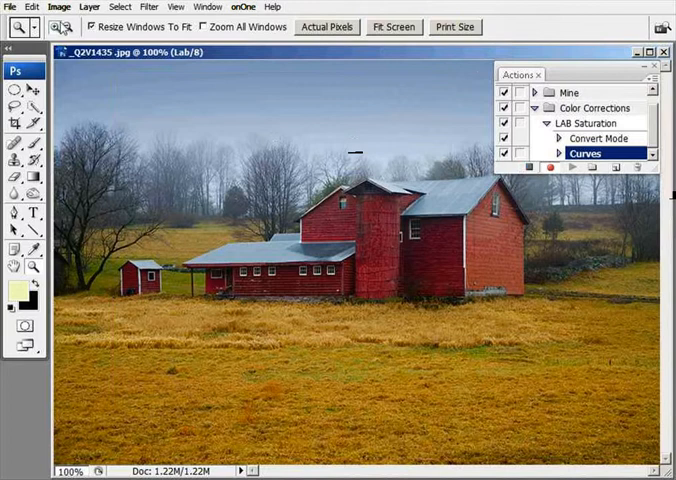
# Step: Stop recording the LAB Saturation action
pyautogui.click(72, 8)
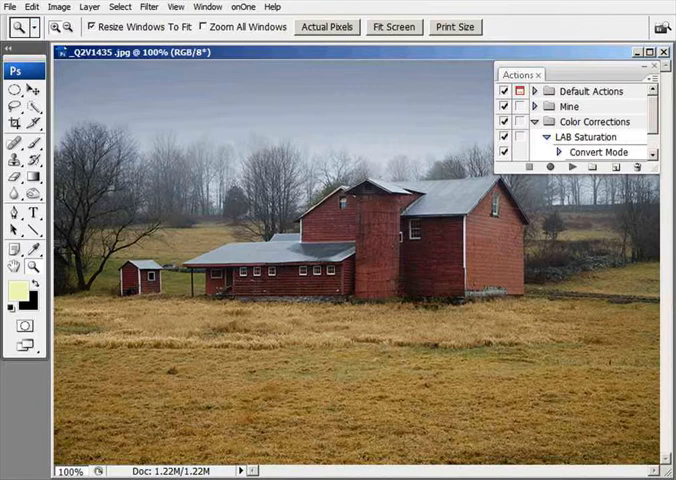
# Step: Collapse the LAB Saturation action's steps and select the action
pyautogui.click(590, 121)
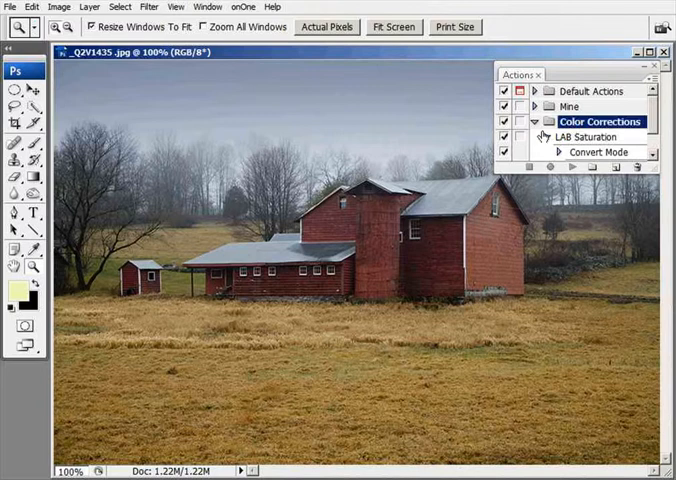
pyautogui.click(548, 137)
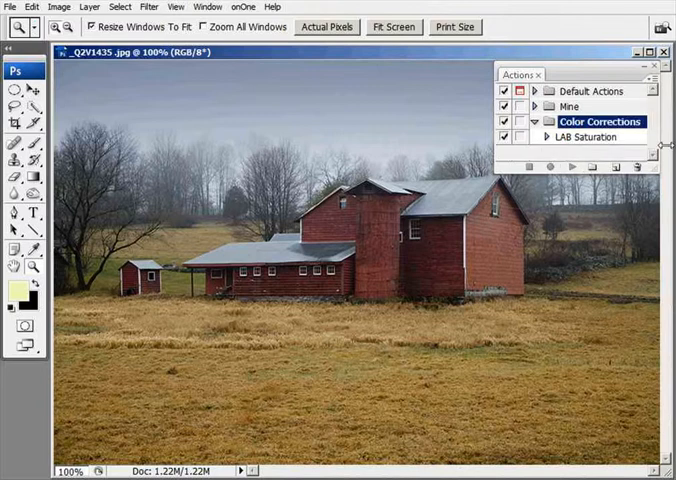
pyautogui.click(599, 137)
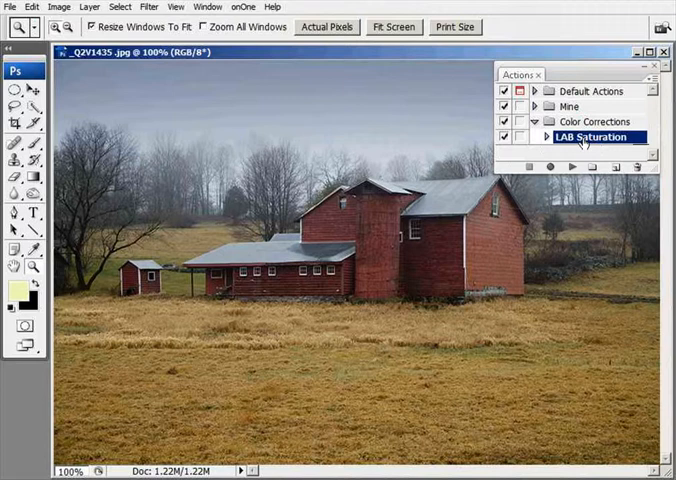